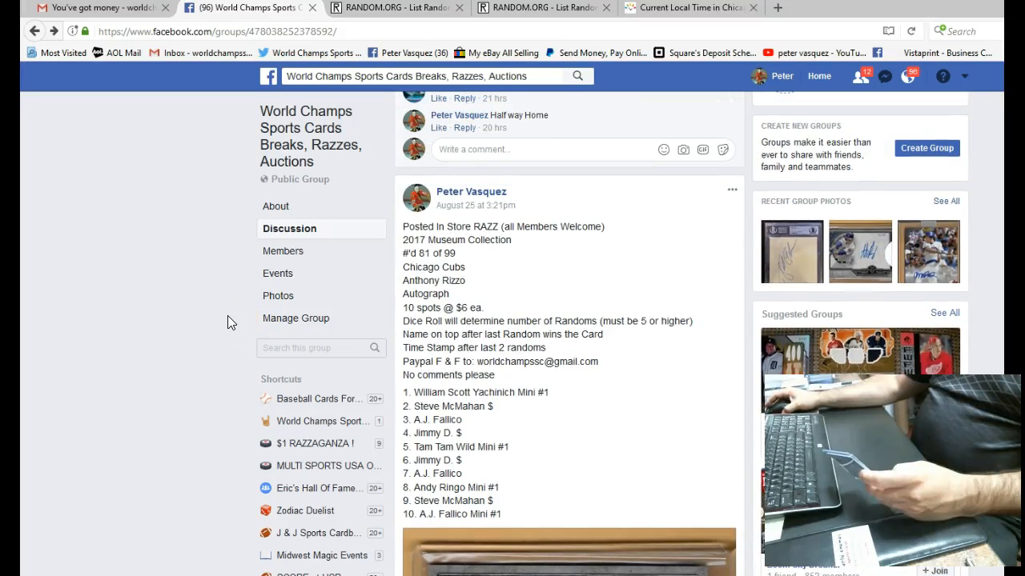
mouse_move(212, 328)
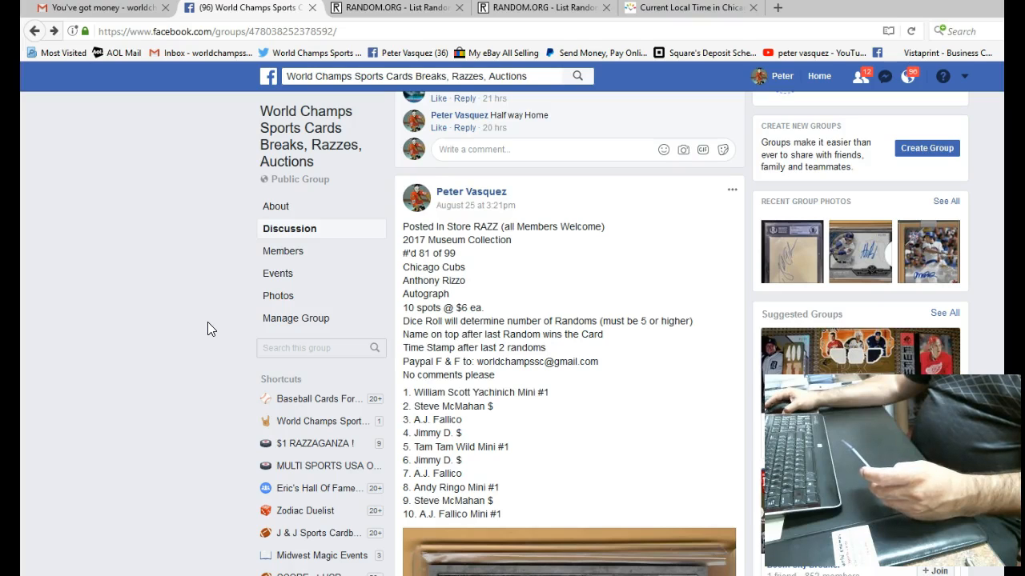
mouse_move(218, 322)
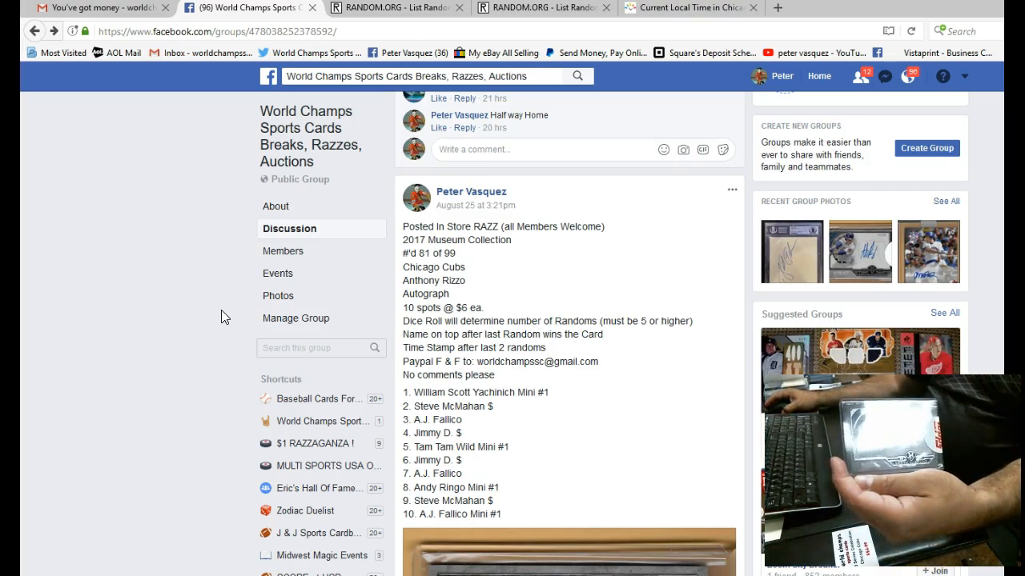
Post the 'Live' comment on the razz post and check its 3:03 pm timestamp.
scroll(down, 3)
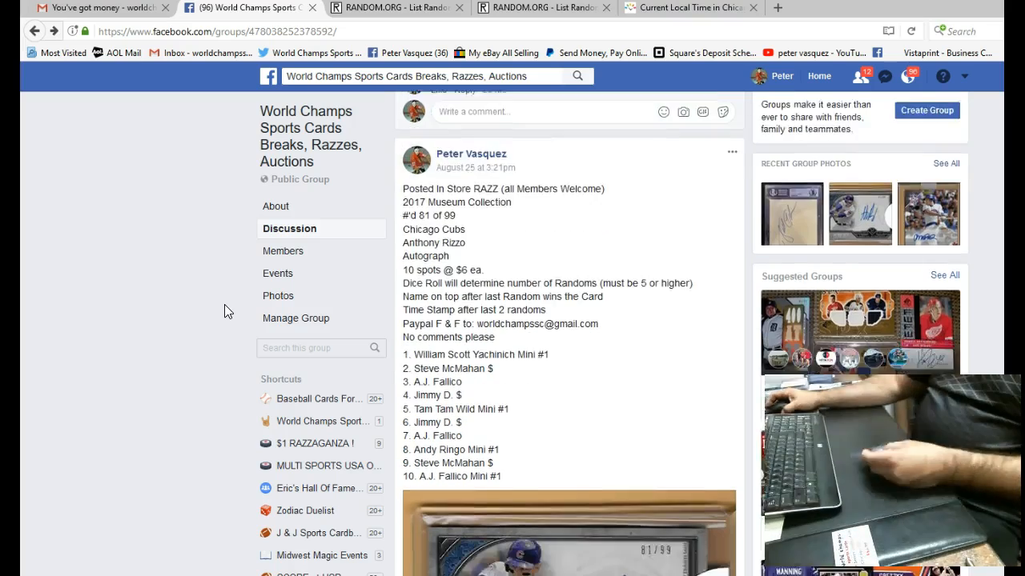
scroll(down, 3)
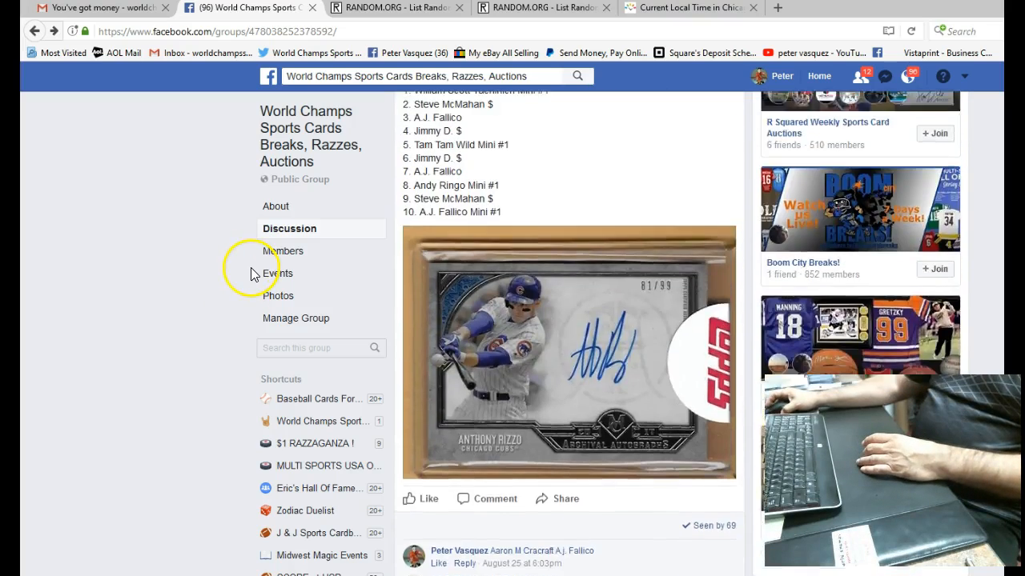
scroll(up, 3)
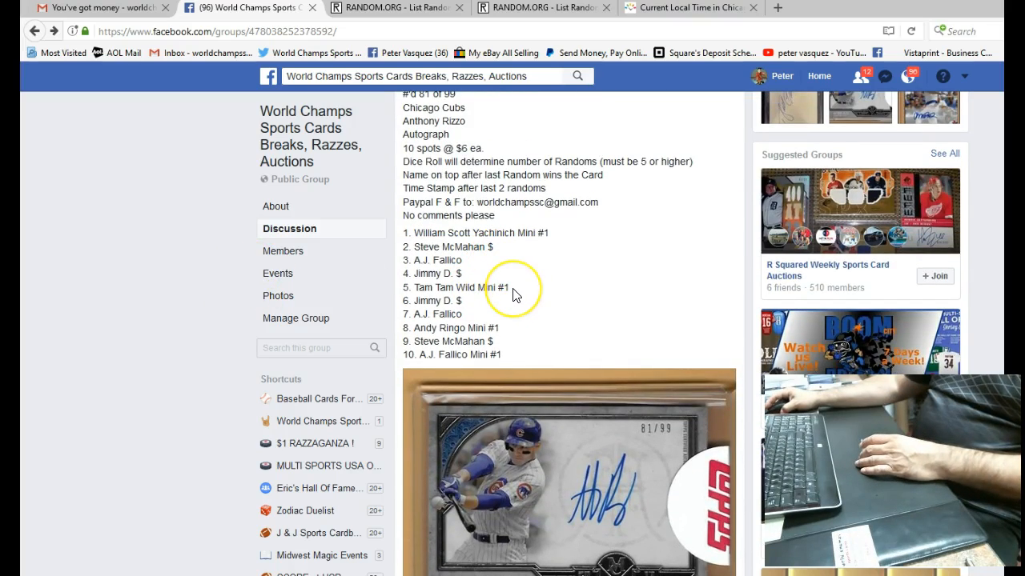
mouse_move(535, 246)
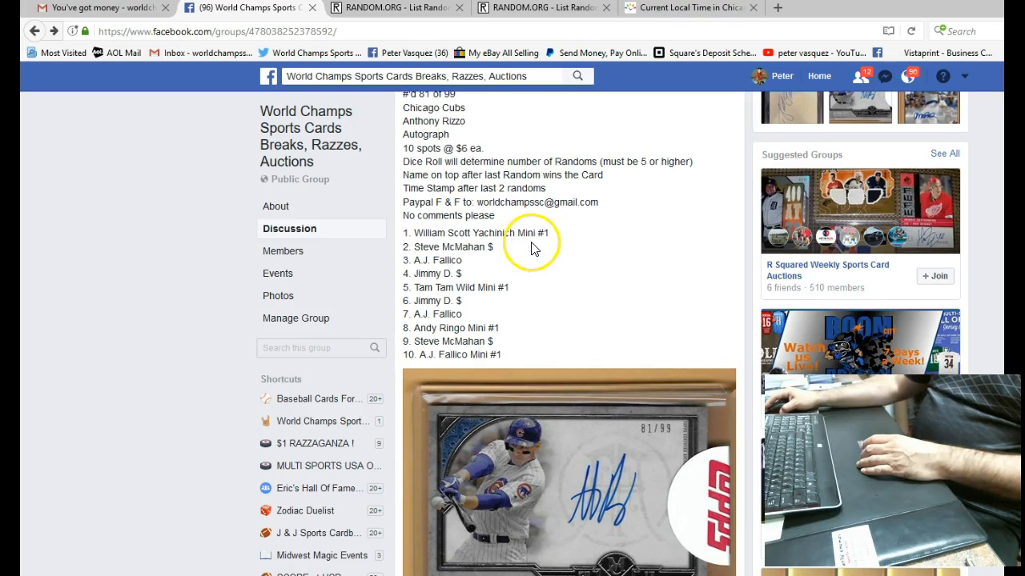
mouse_move(515, 367)
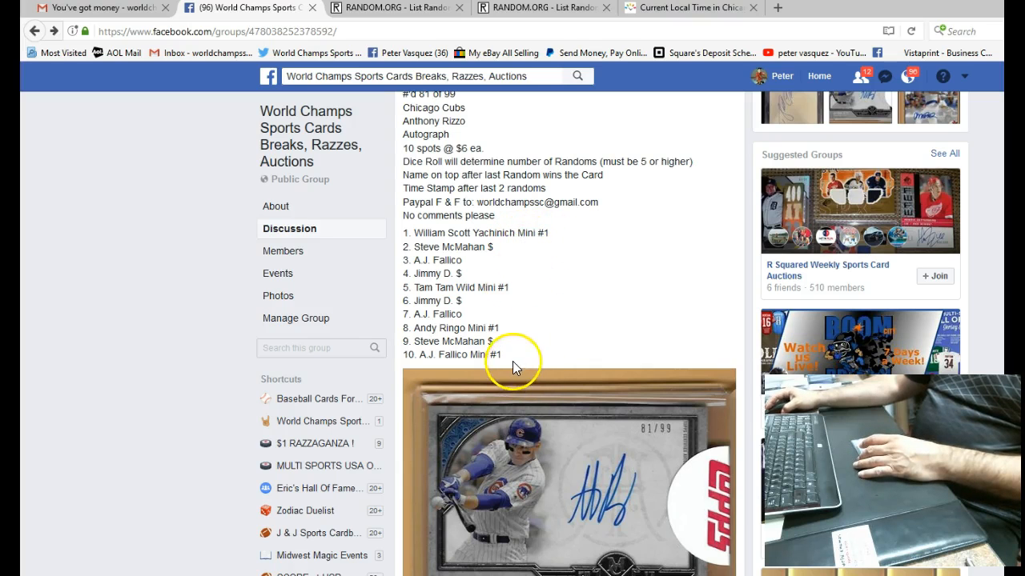
mouse_move(573, 298)
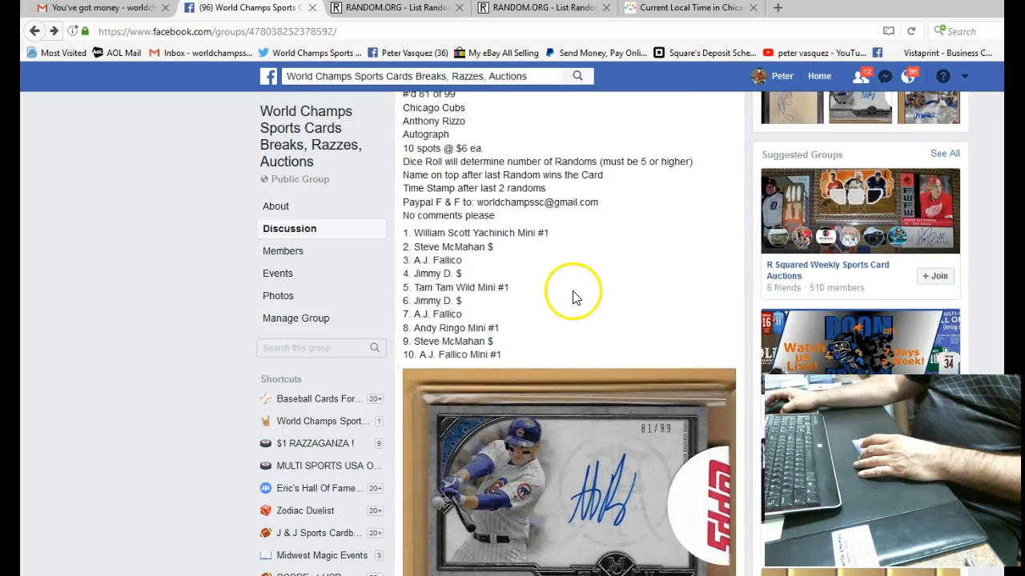
mouse_move(477, 170)
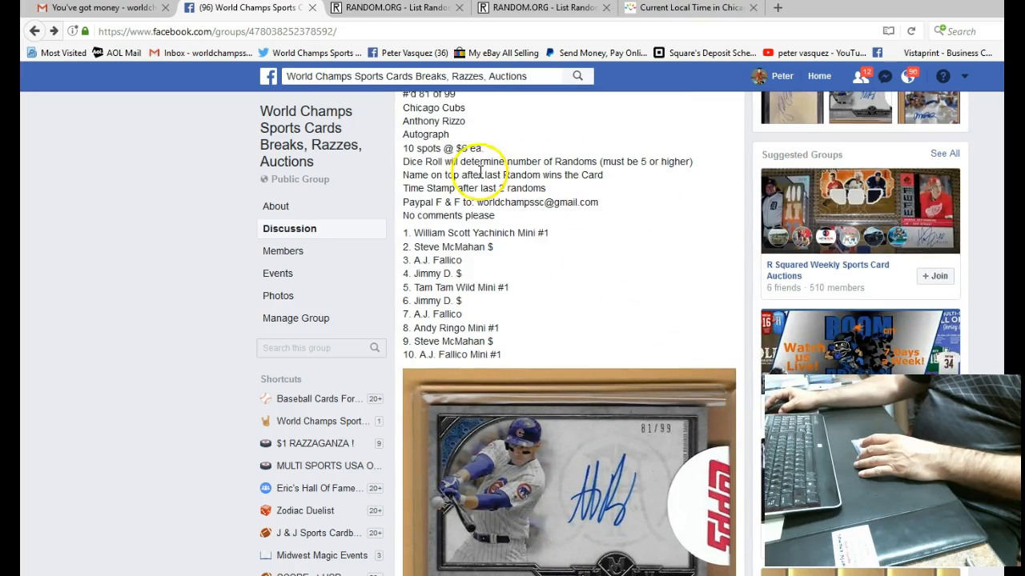
mouse_move(675, 232)
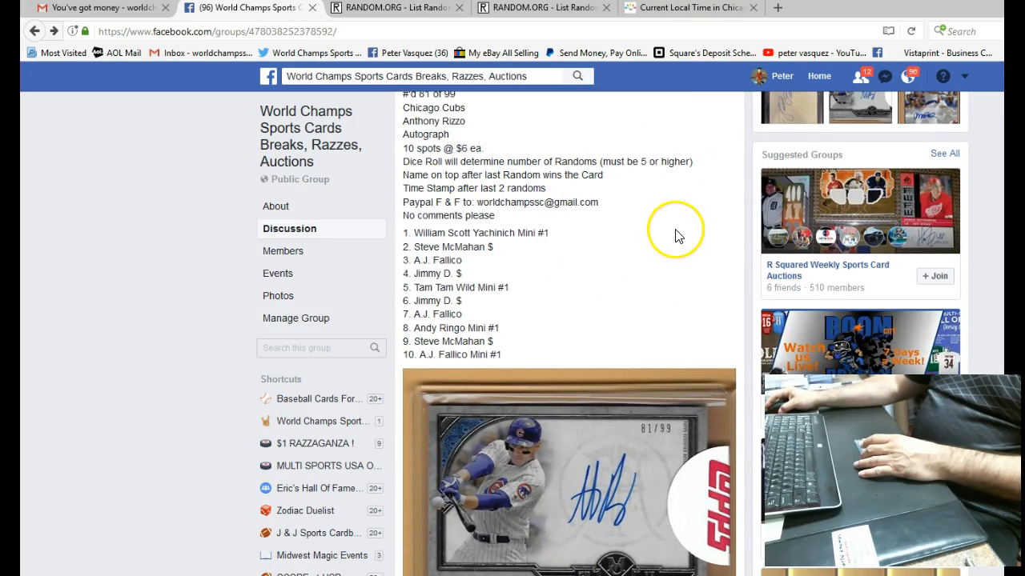
mouse_move(686, 253)
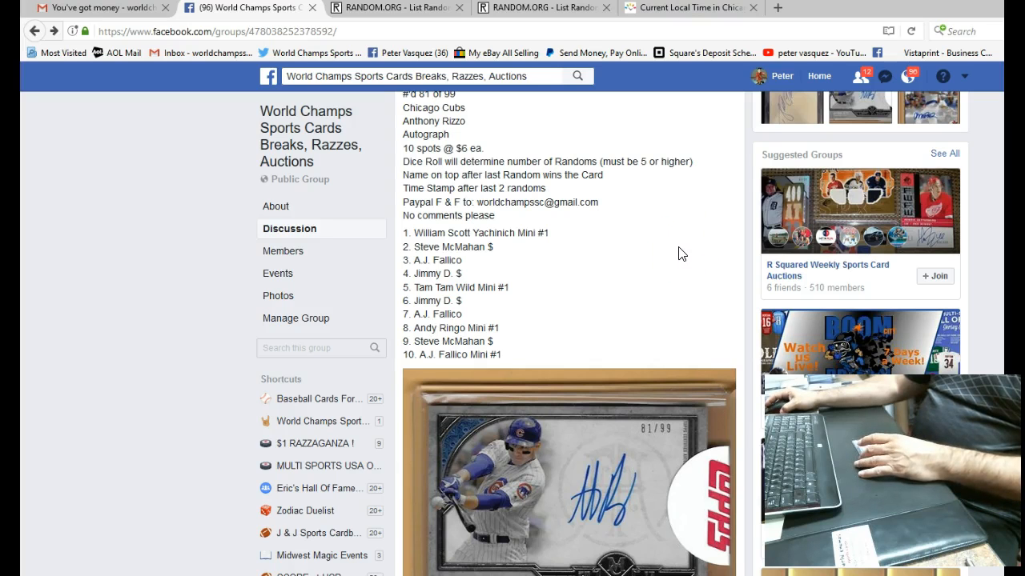
scroll(down, 3)
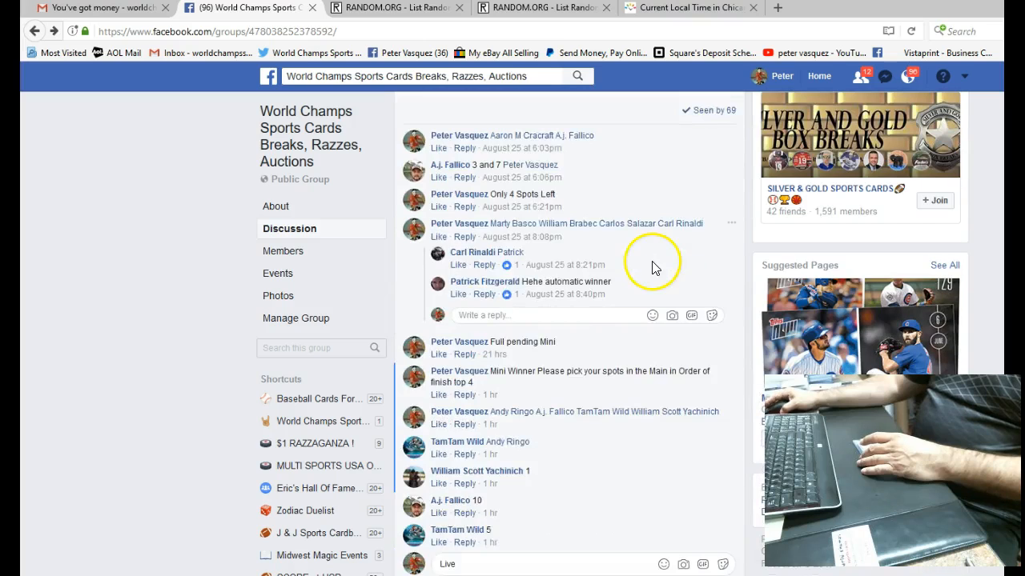
scroll(down, 3)
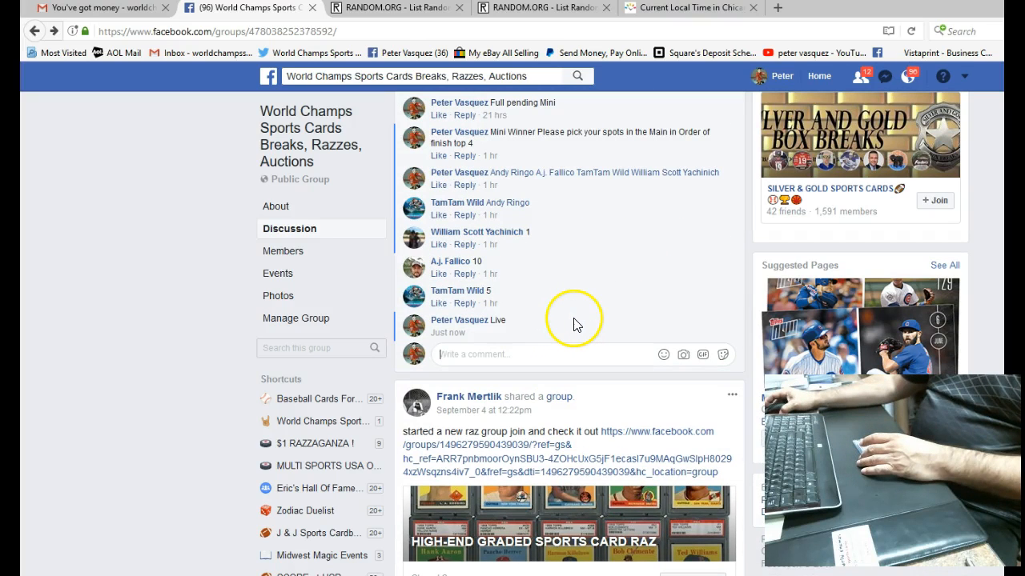
mouse_move(520, 339)
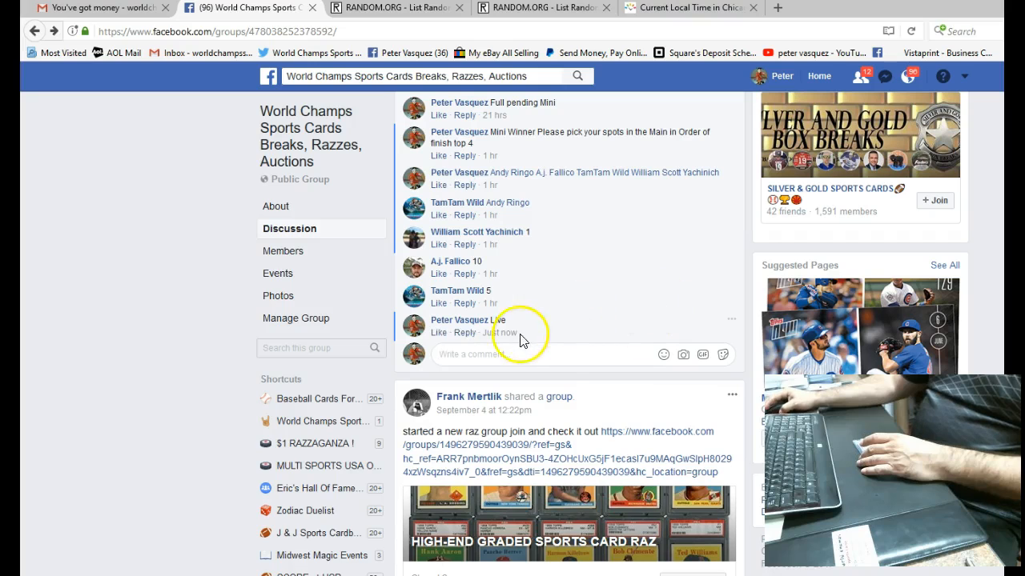
mouse_move(494, 333)
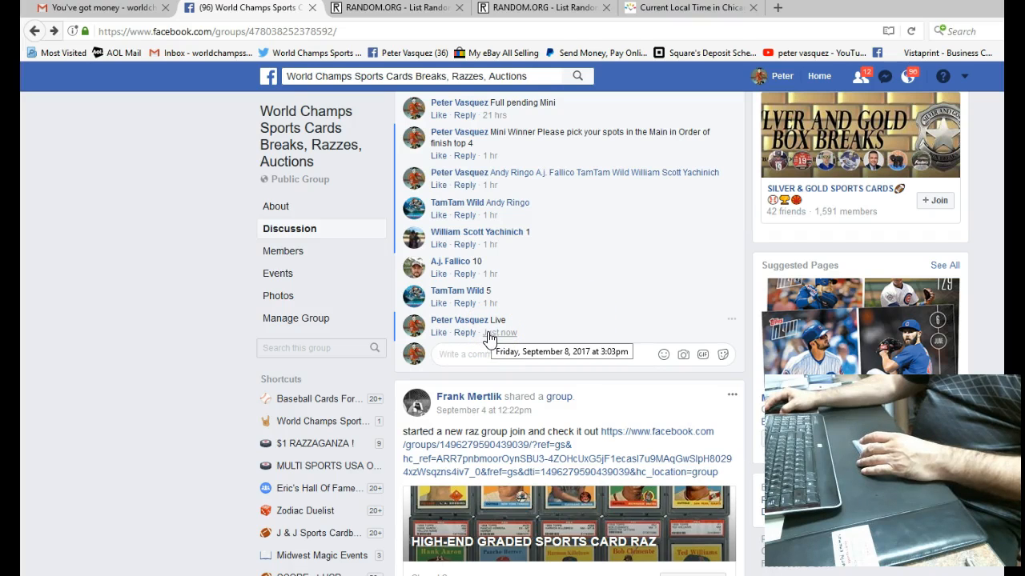
Verify Chicago's current time on timeanddate.com, then select the ten-spot name list.
click(688, 6)
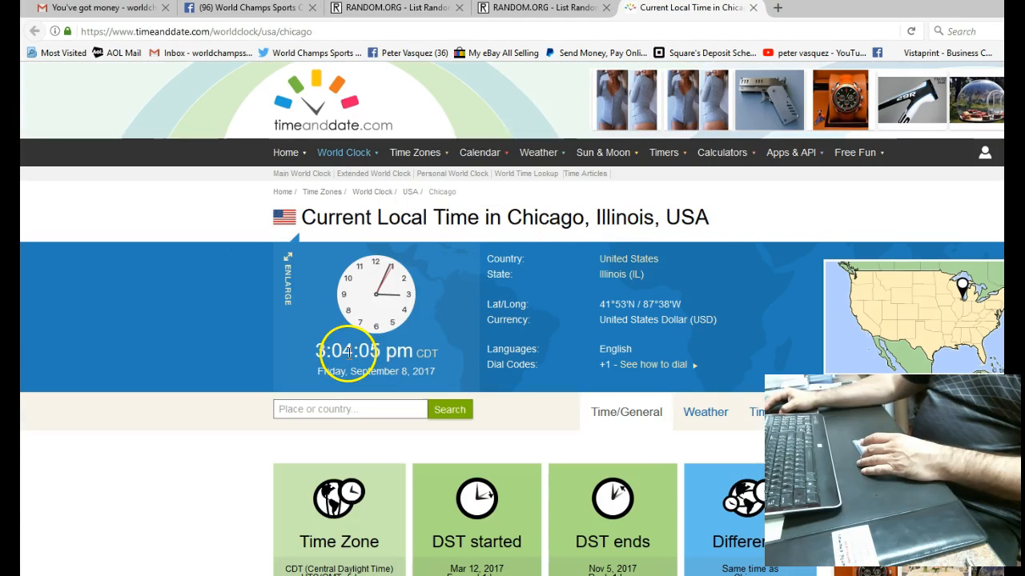
click(243, 6)
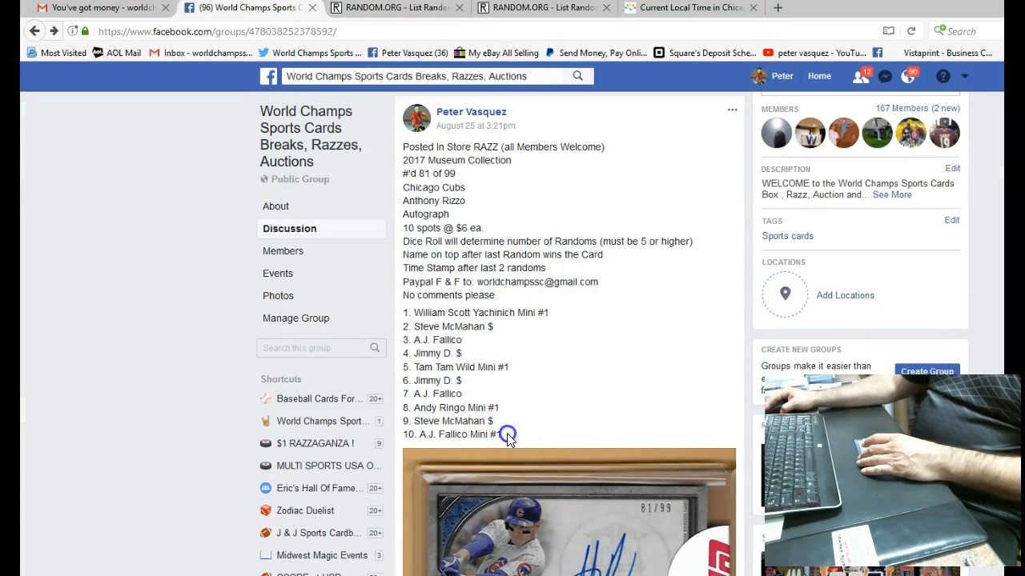
drag(511, 434, 403, 312)
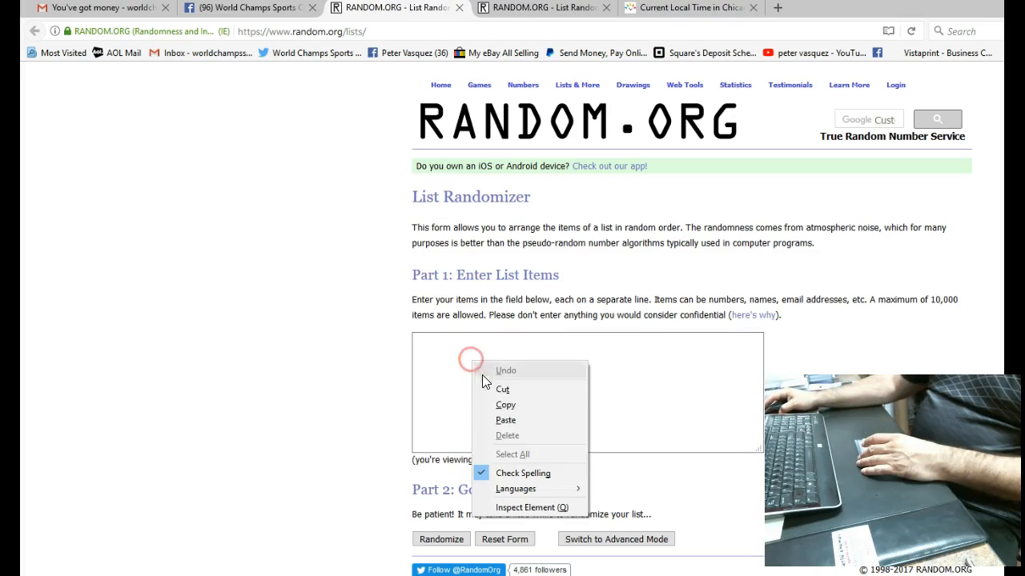
Roll two virtual dice in RANDOM.ORG's Dice Roller before filling the List Randomizer.
click(506, 419)
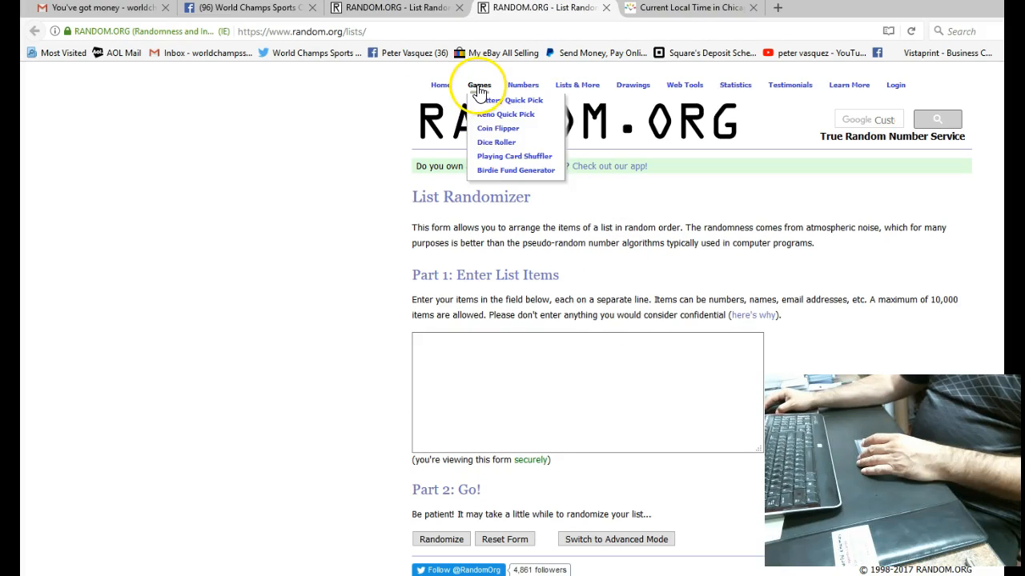
click(496, 141)
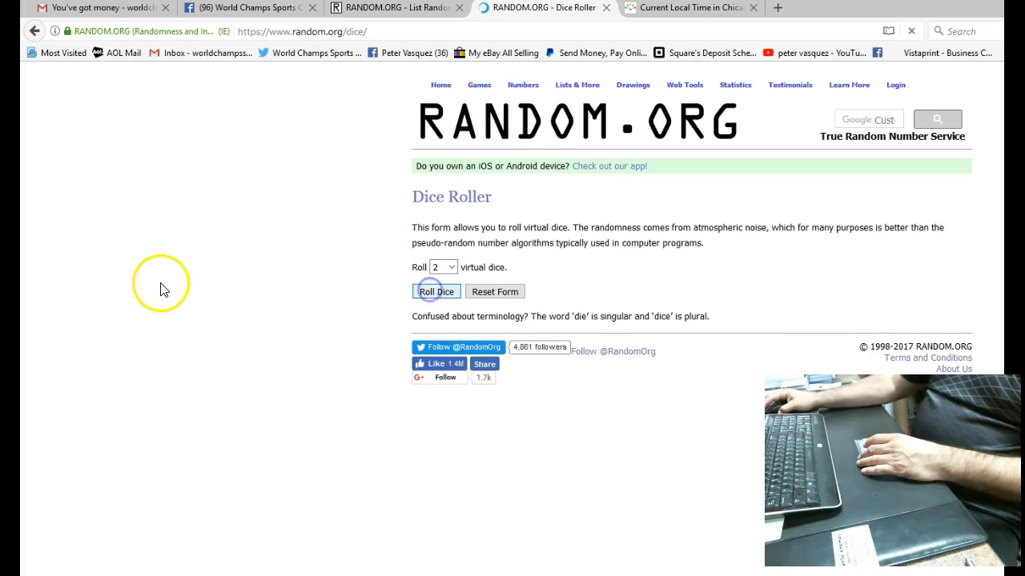
click(436, 292)
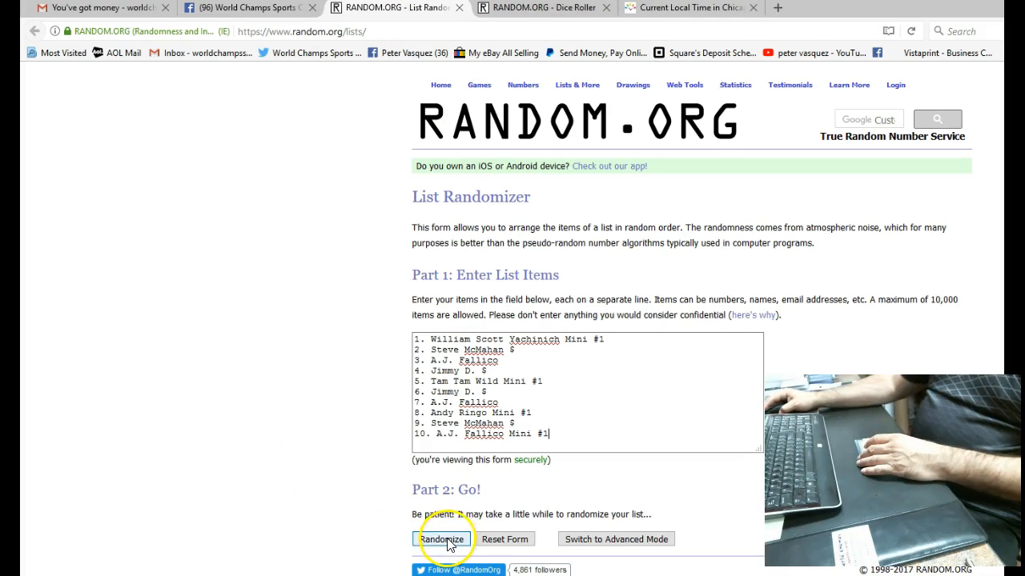
Reshuffle the ten-name list repeatedly until it has been randomized six times.
click(442, 538)
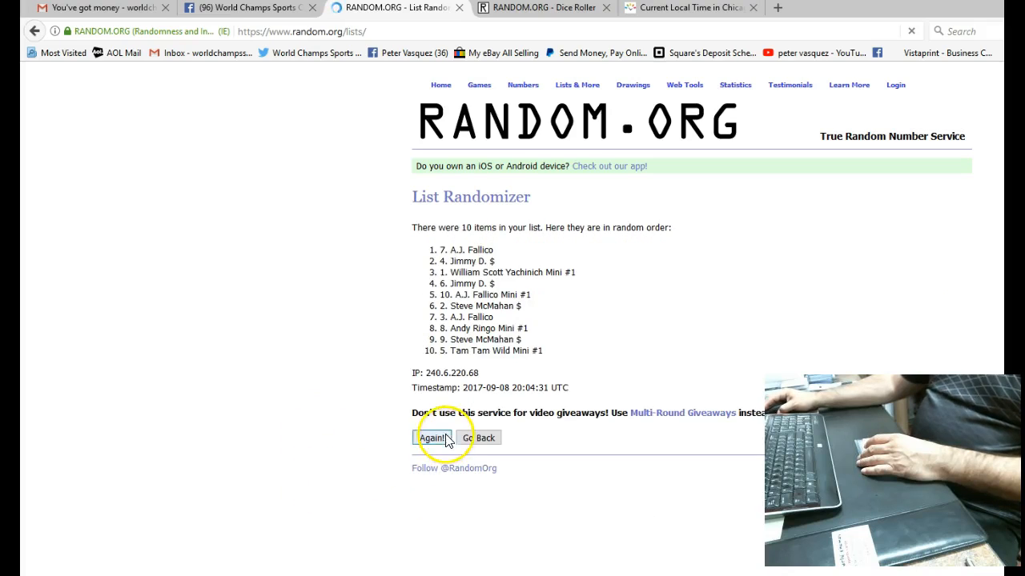
click(433, 438)
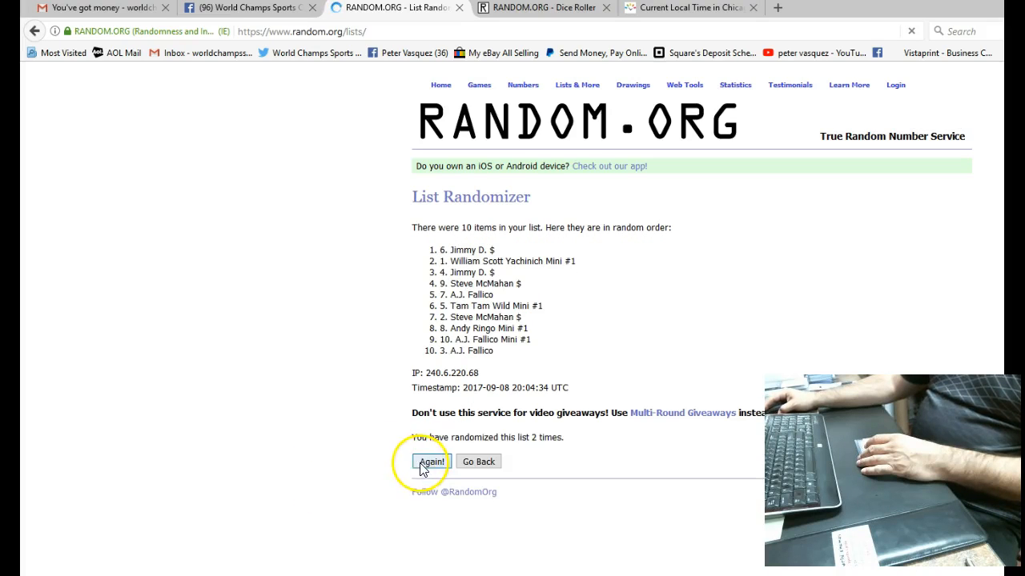
click(433, 461)
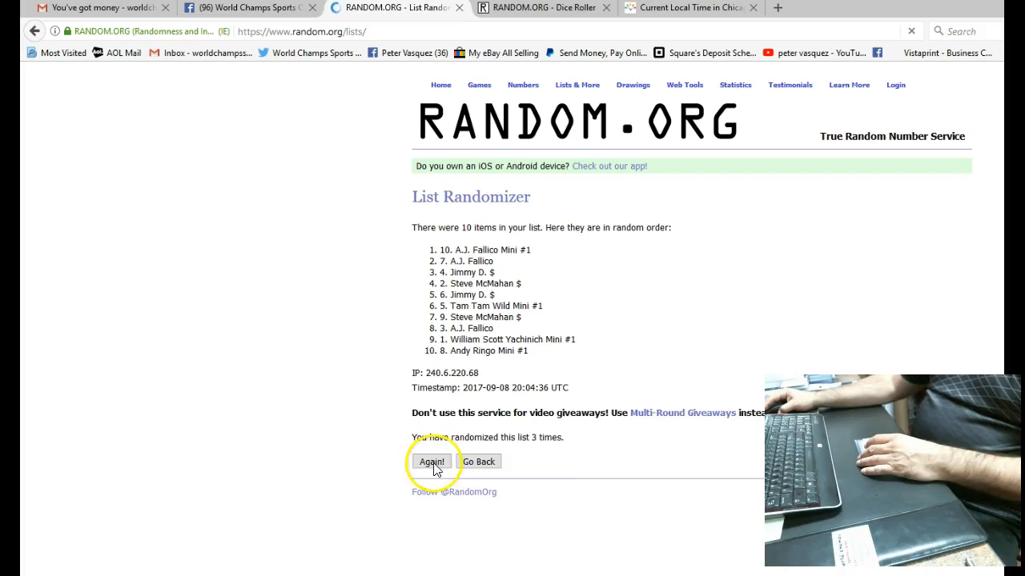
click(431, 461)
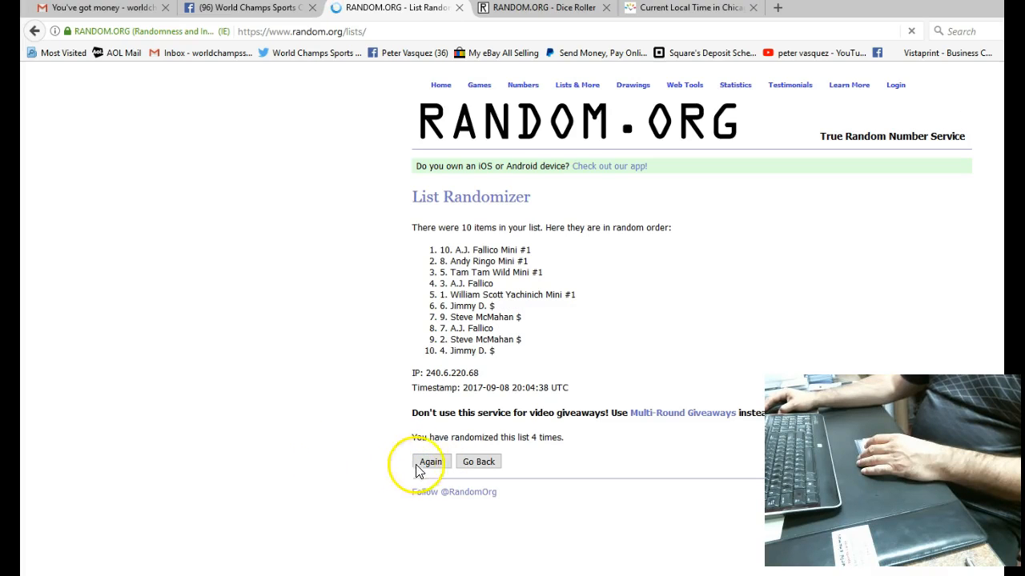
click(429, 461)
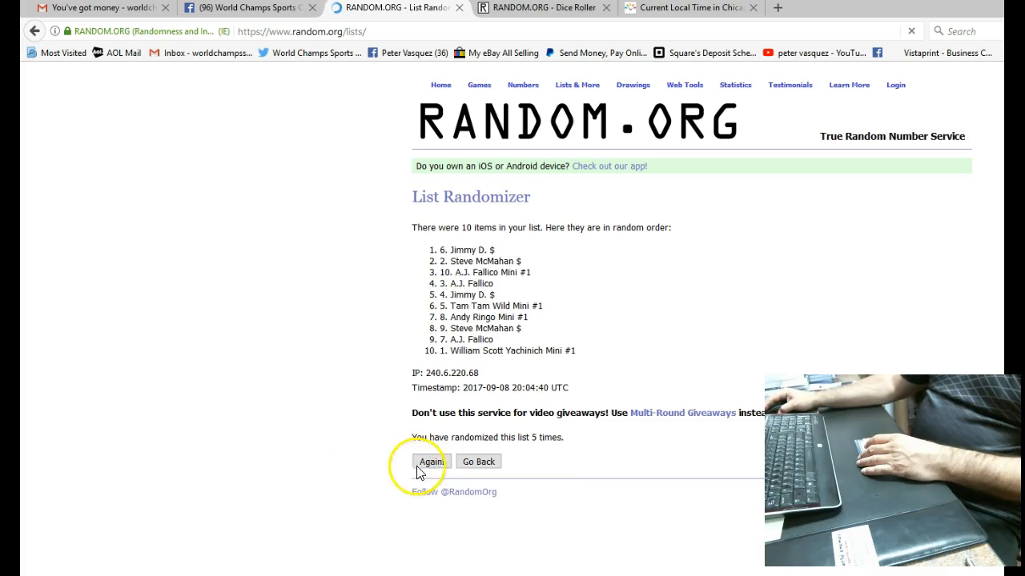
click(431, 462)
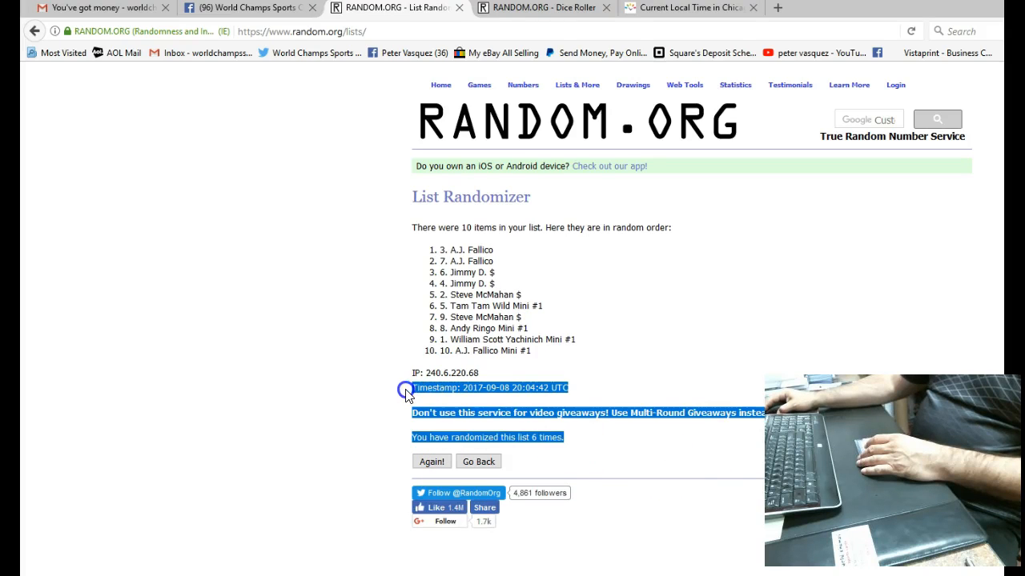
Copy the six-randomization timestamp and count, then return to the Facebook tab.
right_click(408, 392)
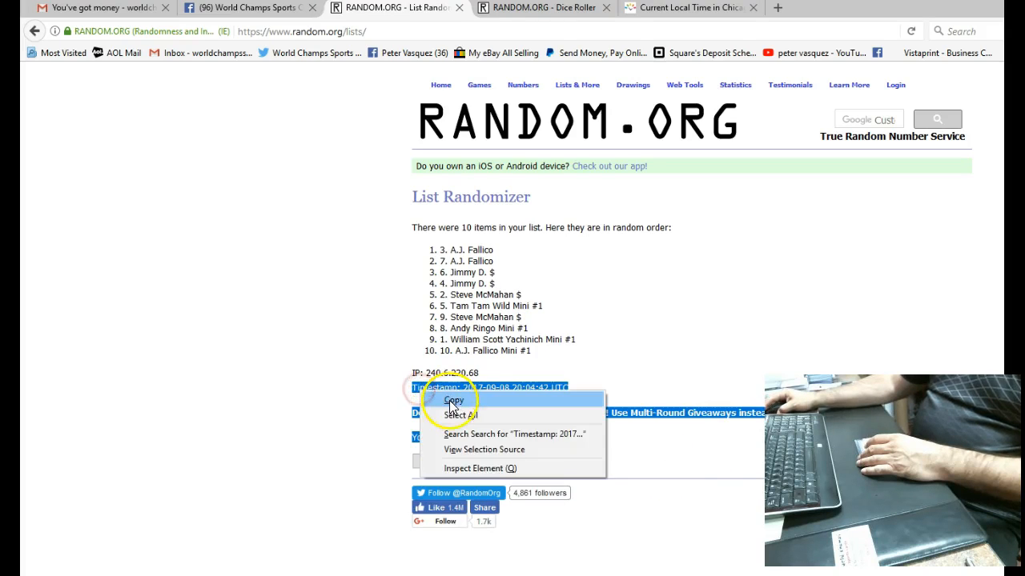
click(248, 6)
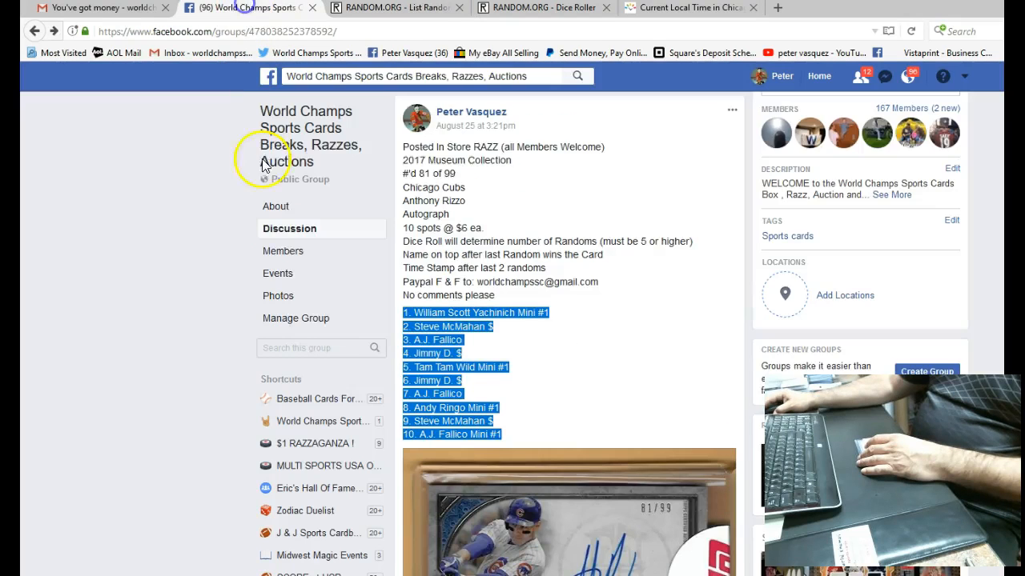
Paste the 20:04:42 UTC six-randomization timestamp as a comment and check Chicago's time.
scroll(down, 3)
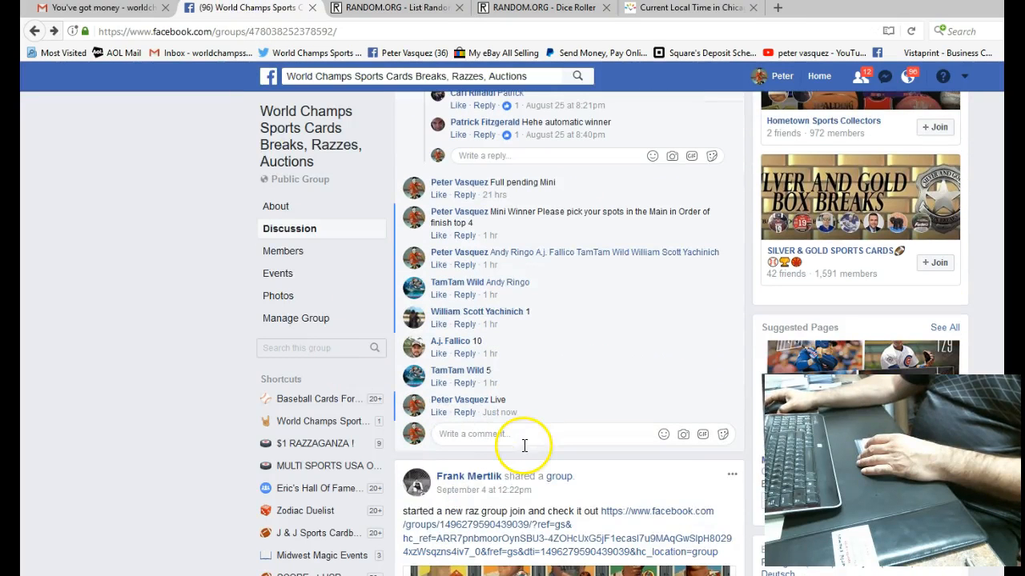
right_click(512, 434)
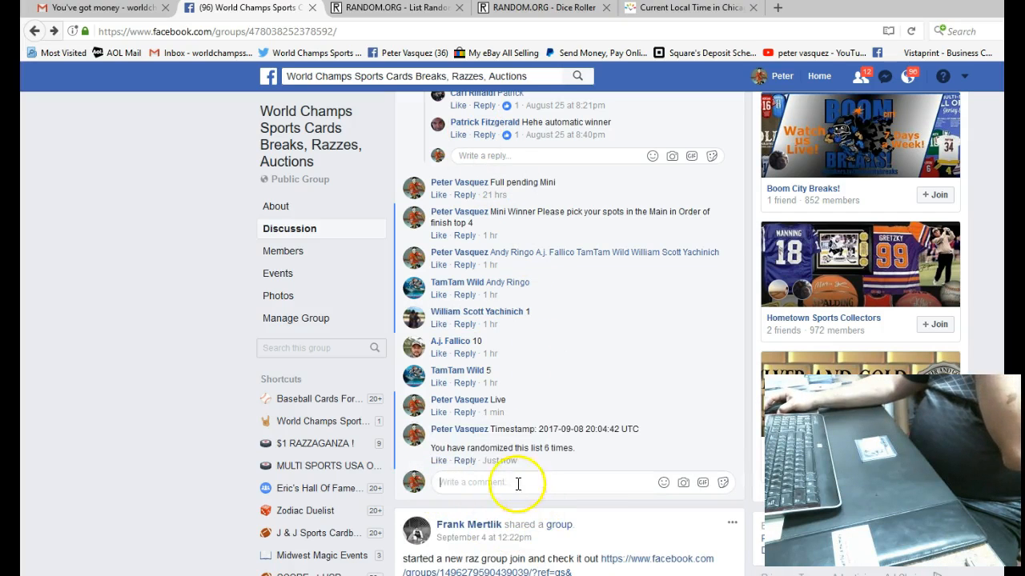
mouse_move(676, 132)
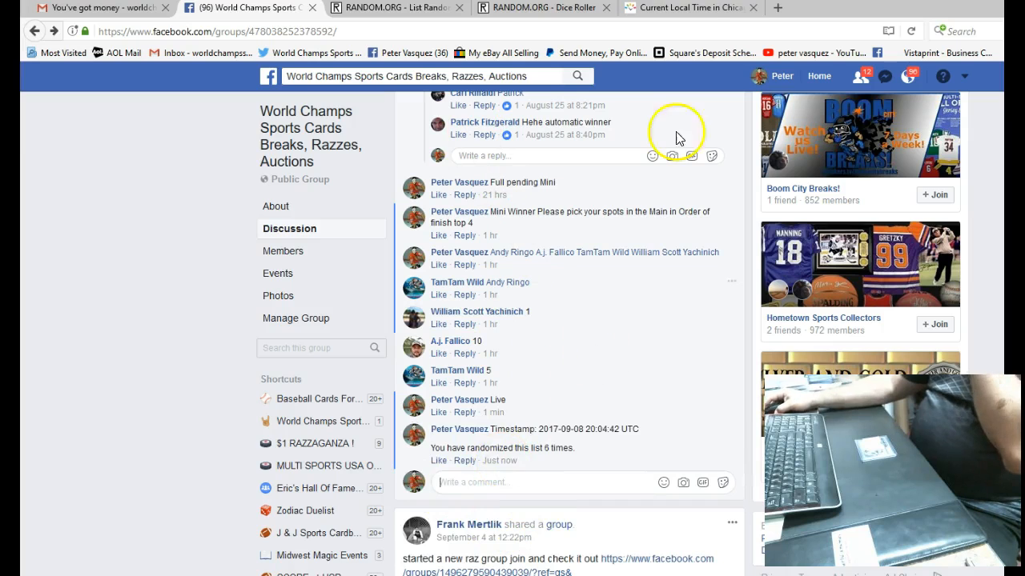
click(689, 6)
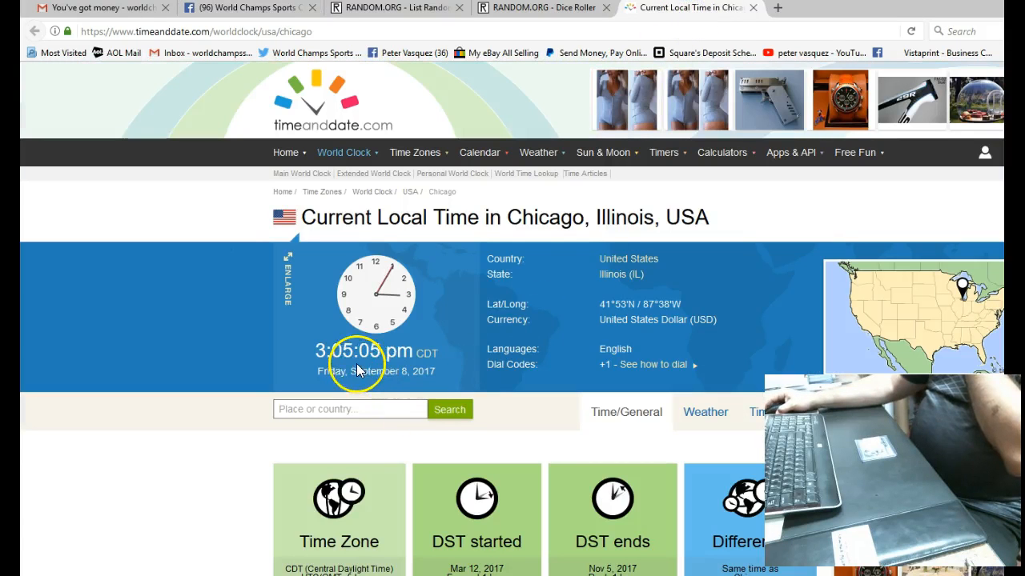
click(392, 7)
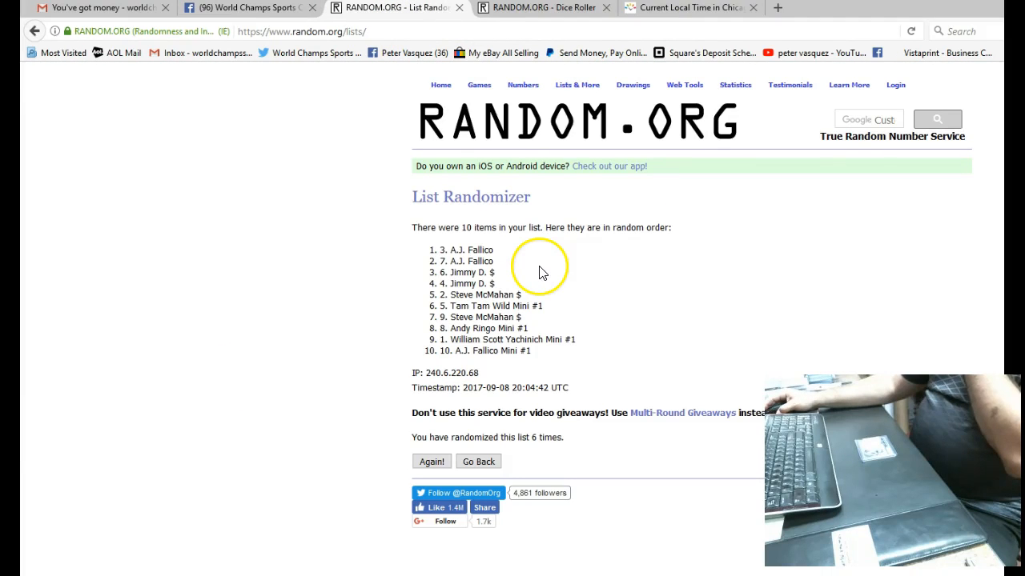
mouse_move(131, 335)
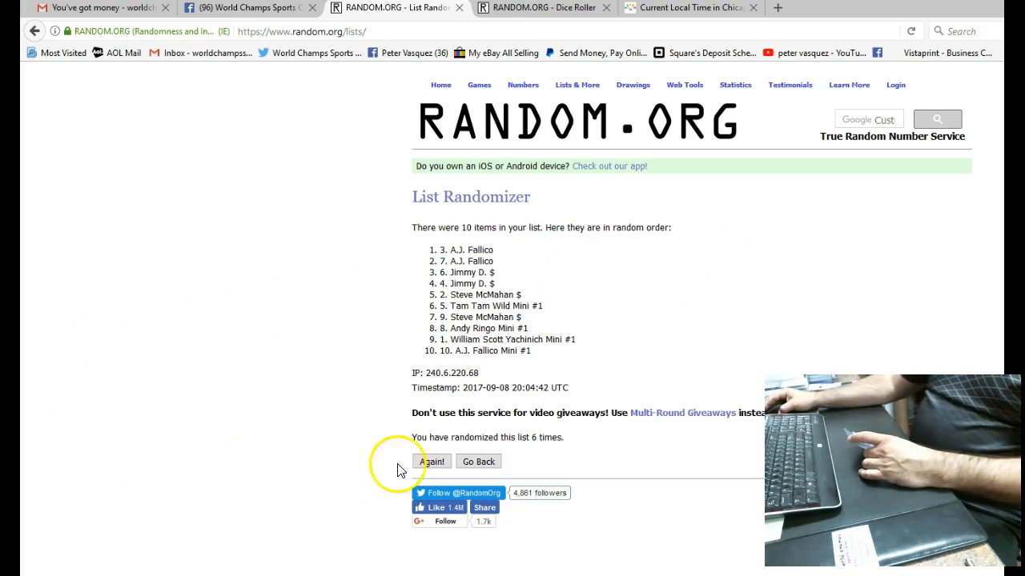
Randomize the list a seventh time and copy the new 20:05:14 UTC timestamp and count.
click(432, 461)
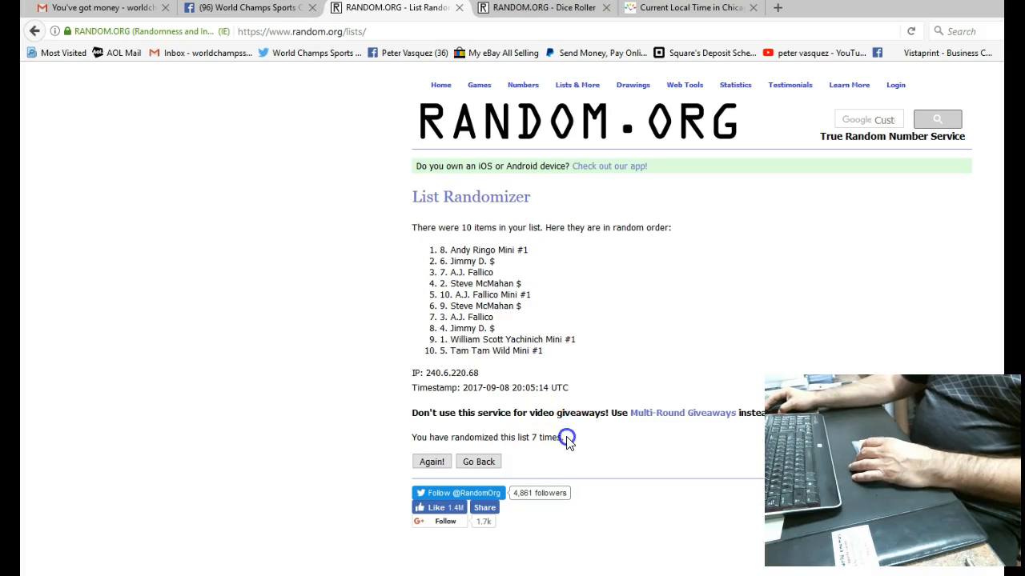
right_click(489, 387)
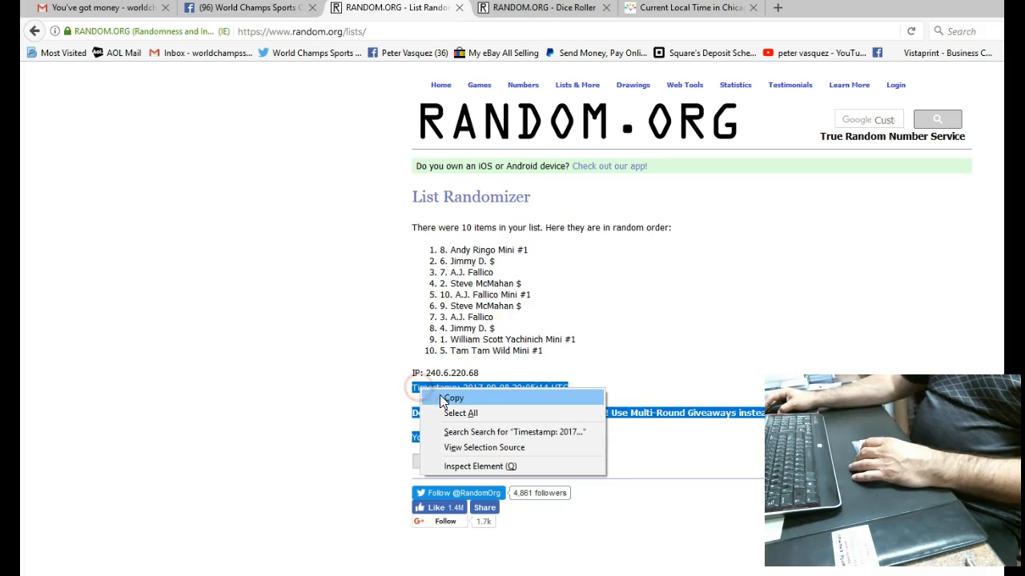
click(453, 397)
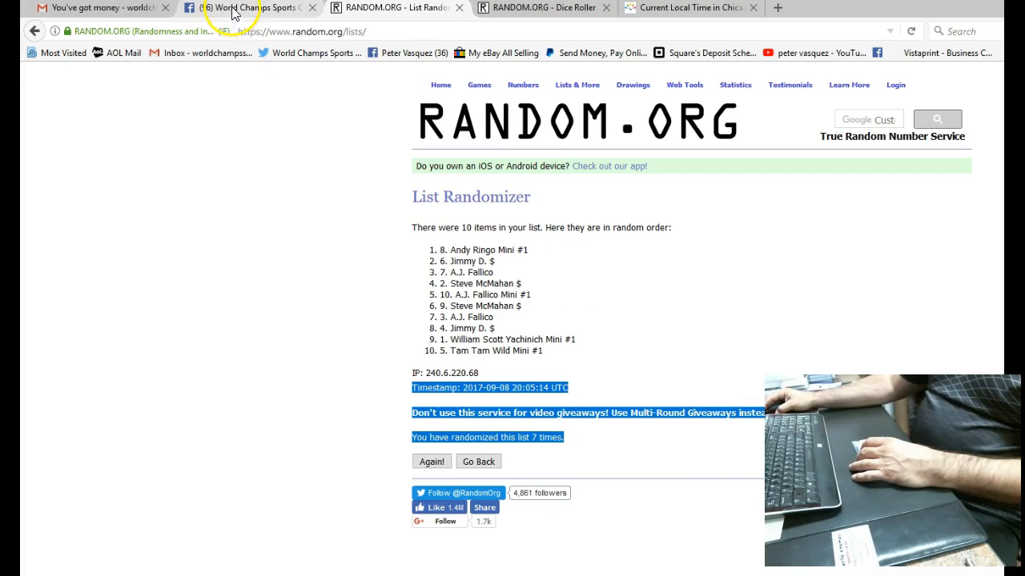
Post the 20:05:14 UTC seven-randomization timestamp as a second comment and check Chicago's time.
click(240, 7)
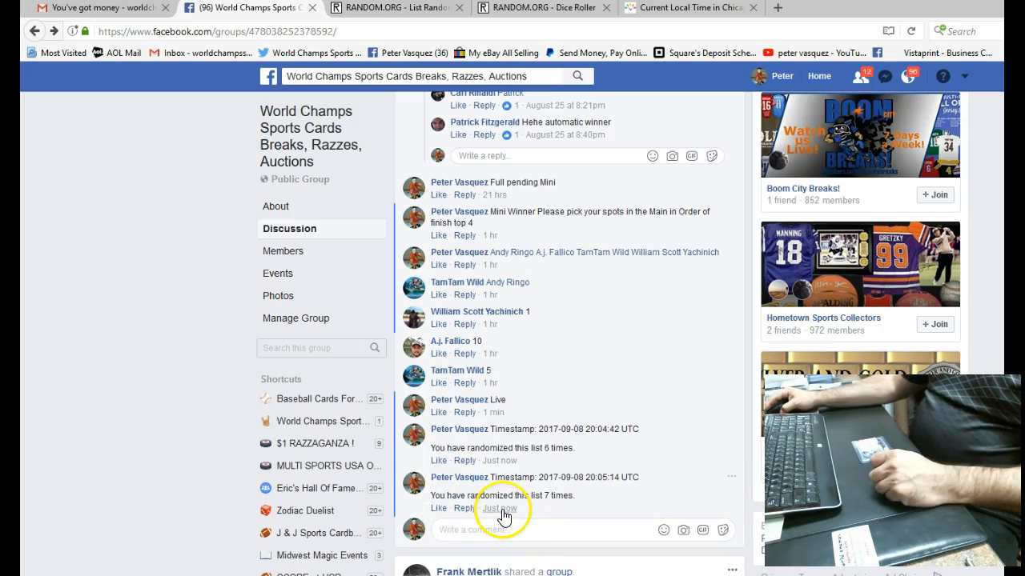
mouse_move(625, 458)
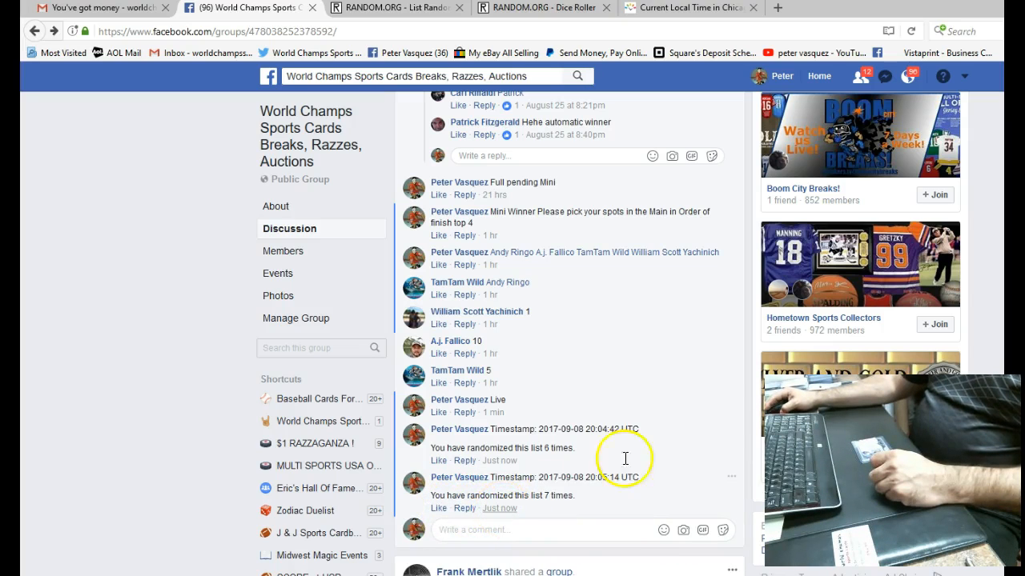
click(688, 6)
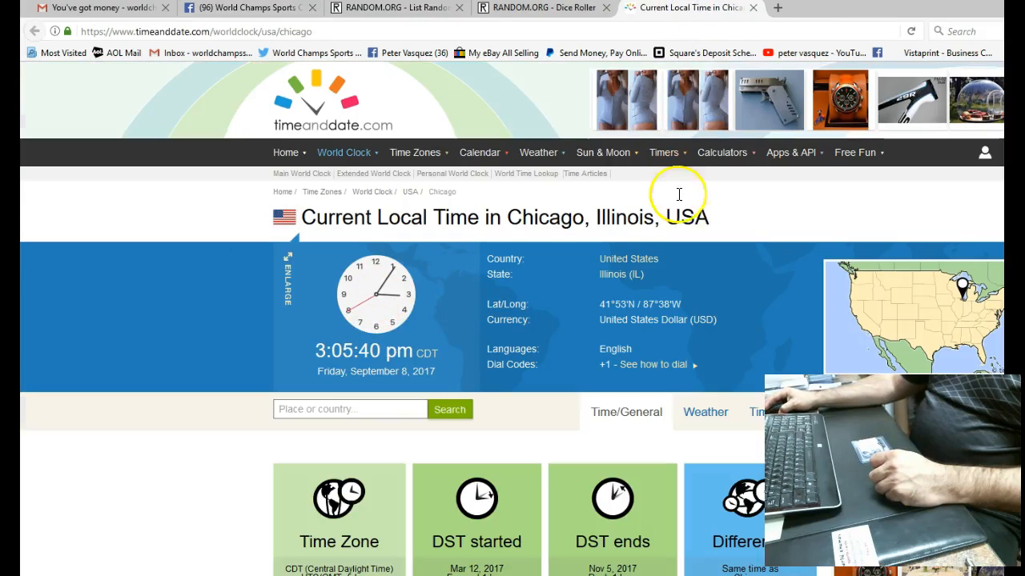
click(243, 7)
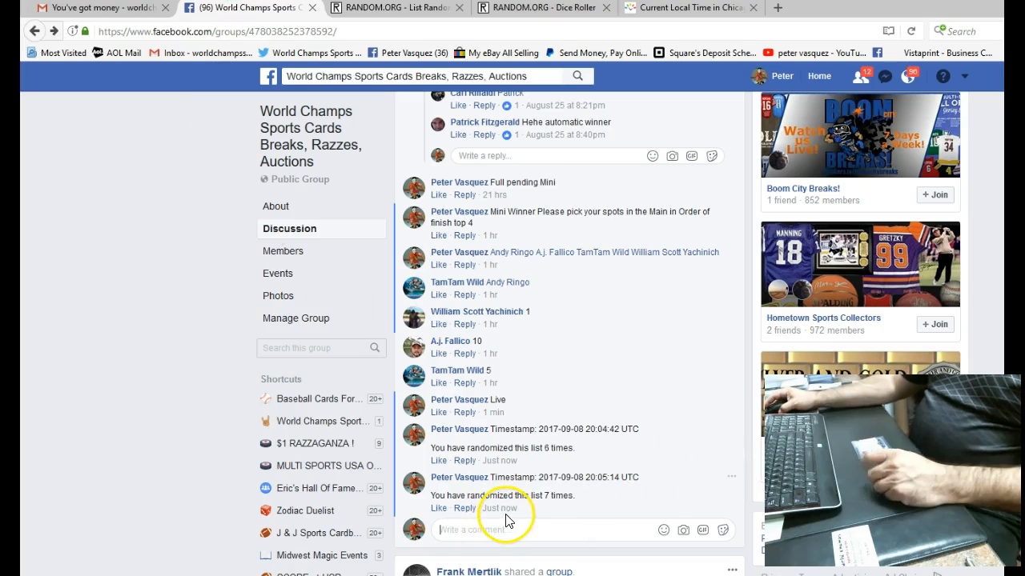
mouse_move(285, 386)
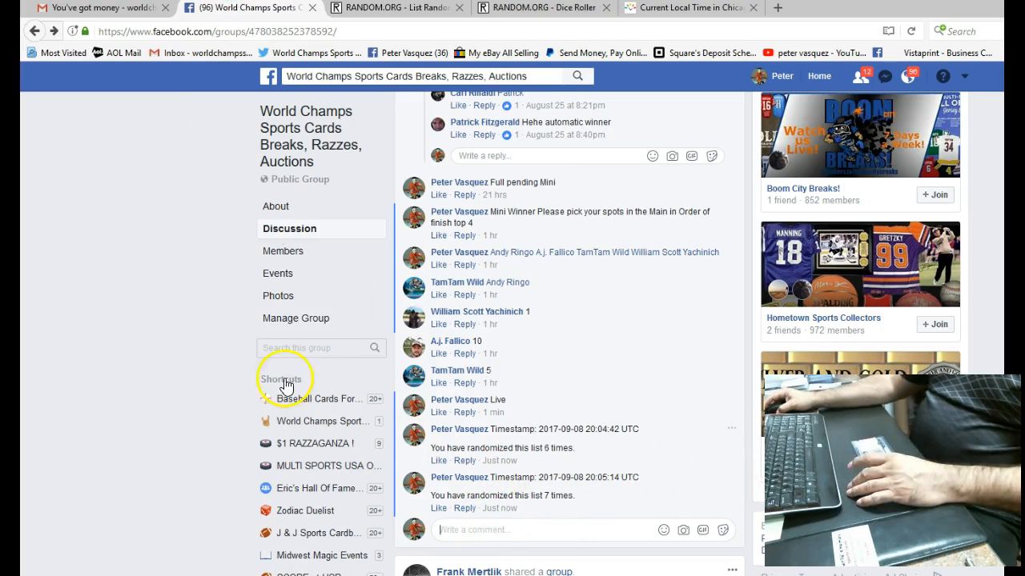